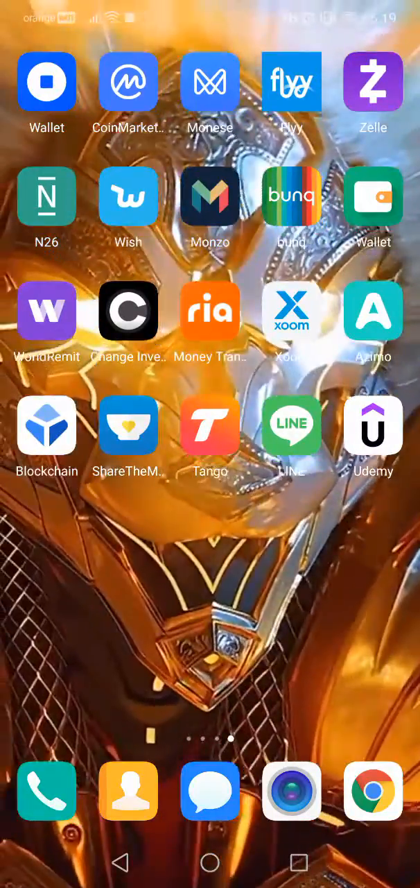
Go to the wallet Settings page and scroll through its options down to Default network
scroll(left, 3)
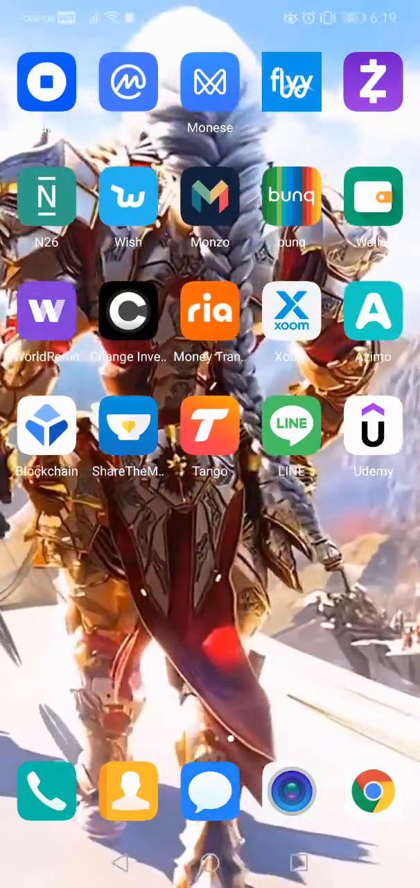
scroll(left, 3)
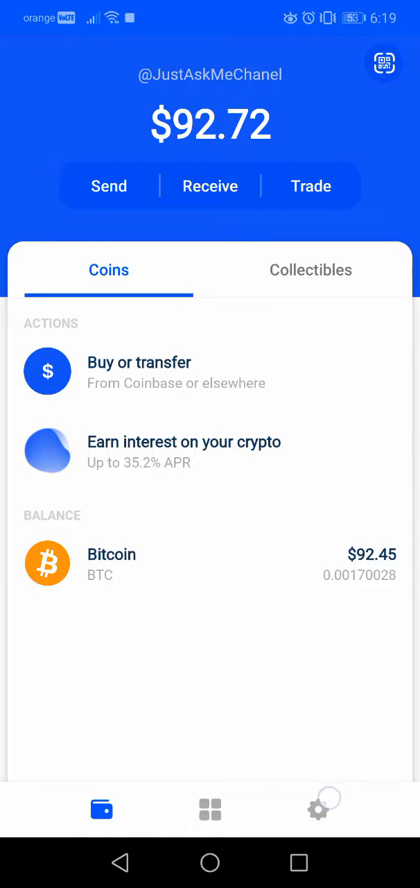
click(319, 811)
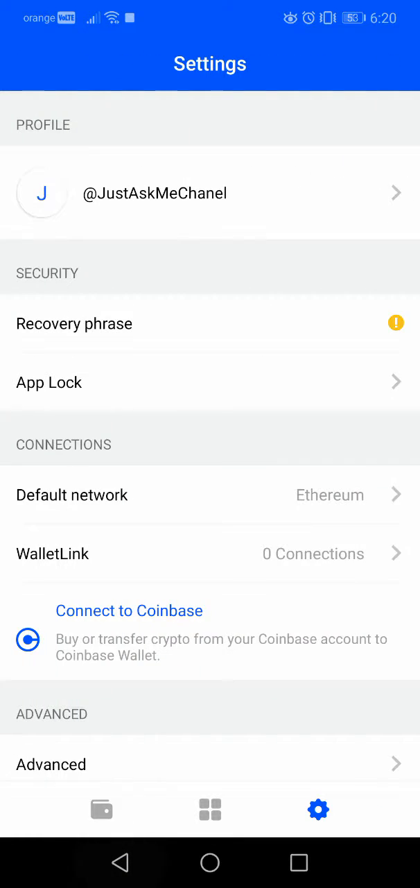
scroll(up, 3)
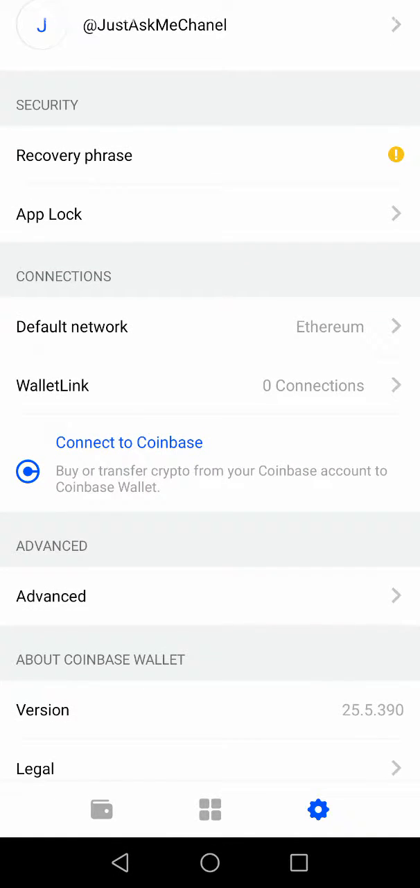
scroll(down, 3)
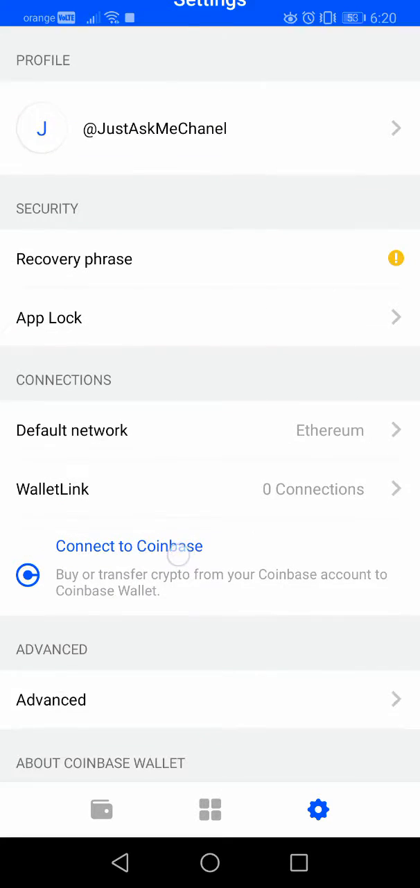
scroll(up, 3)
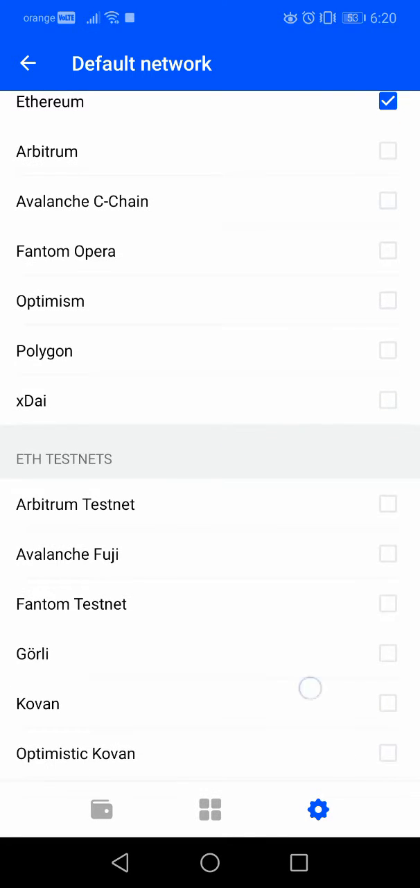
Review the Default network list of ETH mainnets, testnets and BTC/DOGE/LTC/XLM/XRP mainnets, Ethereum still checked
scroll(down, 3)
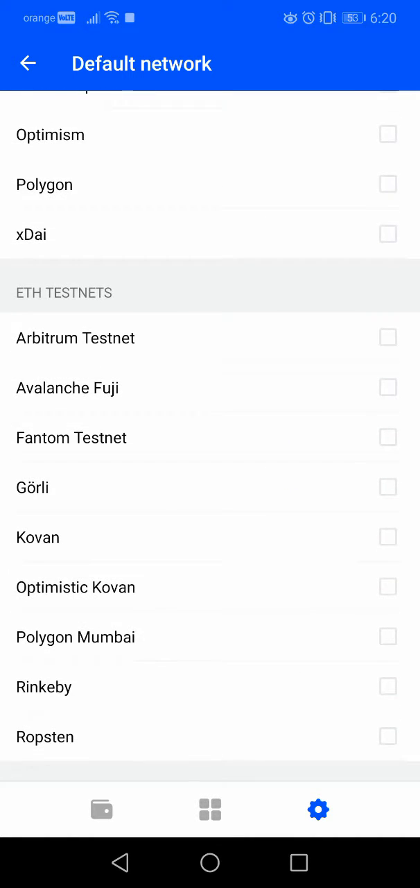
scroll(down, 3)
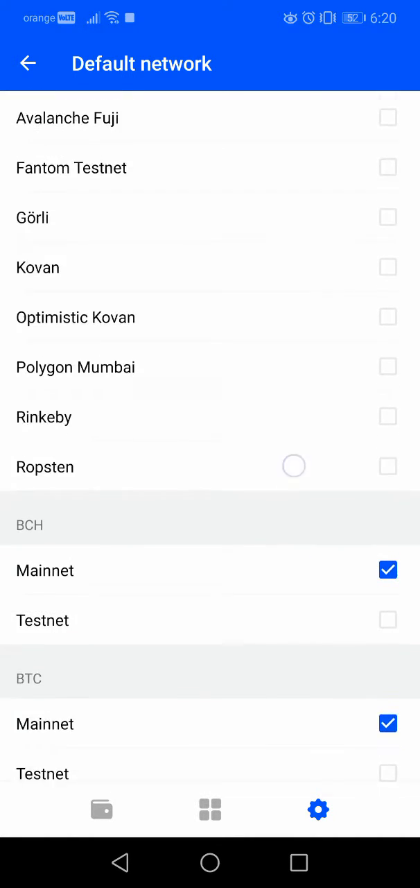
scroll(down, 3)
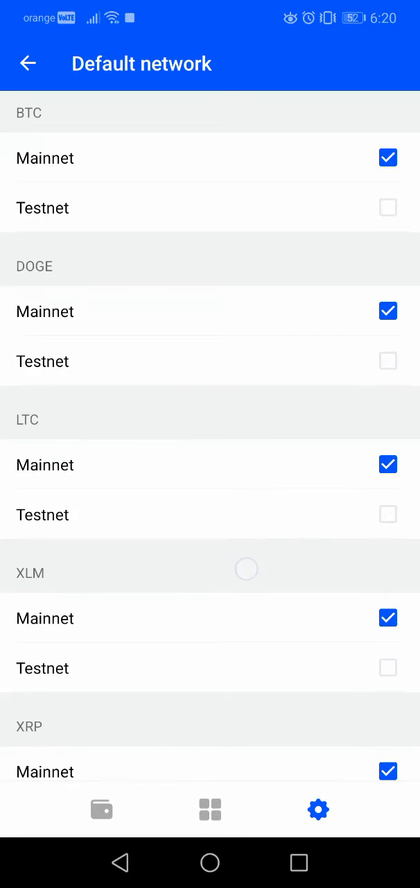
scroll(down, 3)
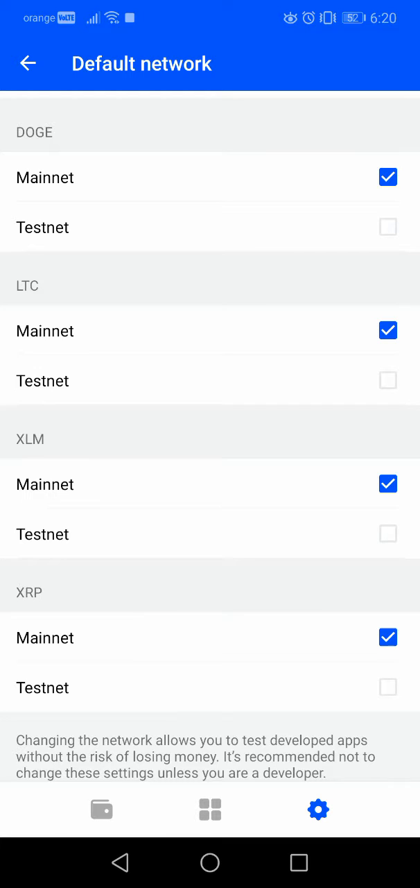
scroll(up, 3)
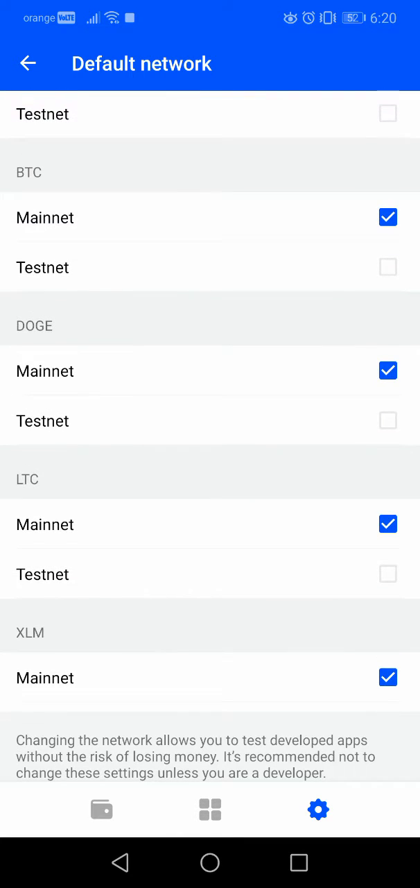
scroll(down, 3)
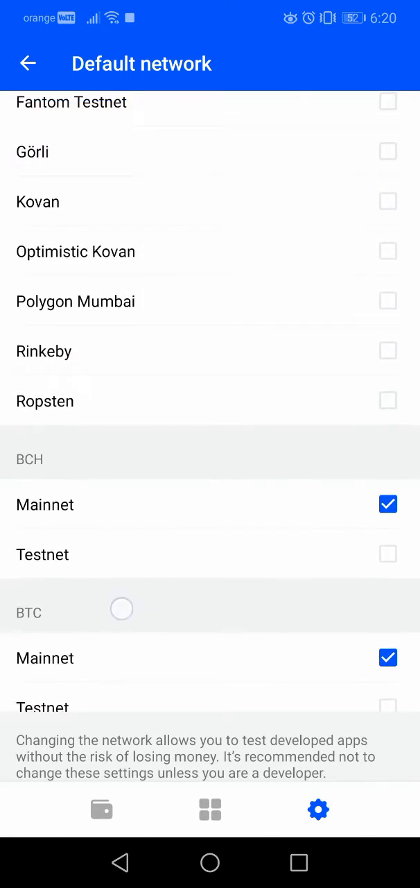
scroll(up, 3)
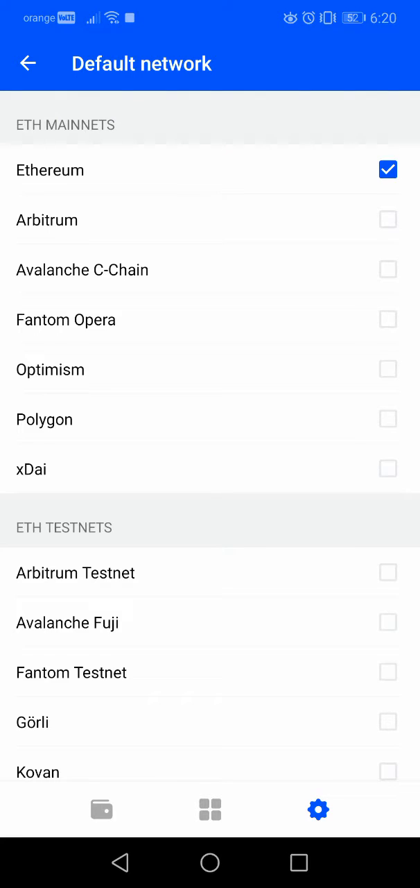
Return to Settings and leave Coinbase Wallet for the Android home screen
click(27, 63)
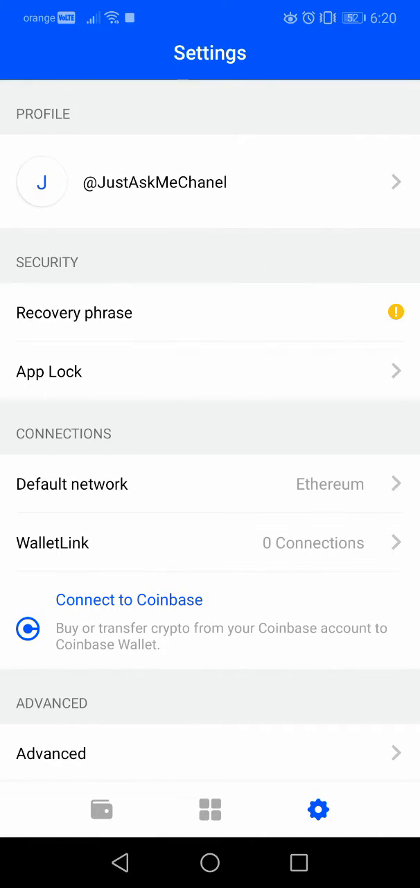
scroll(down, 3)
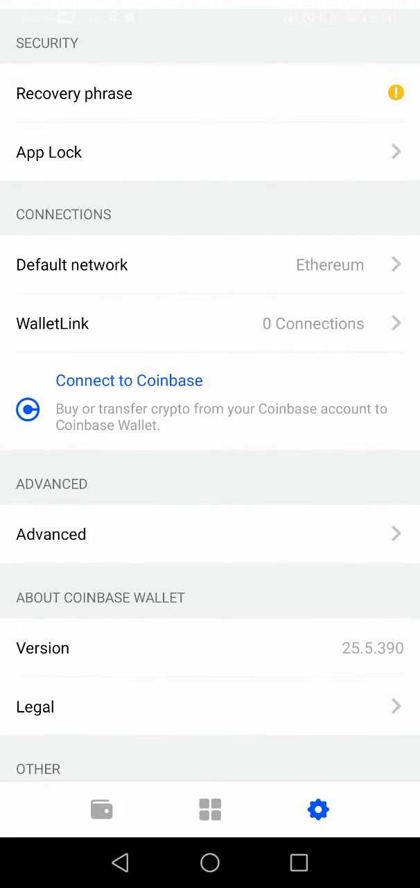
click(211, 863)
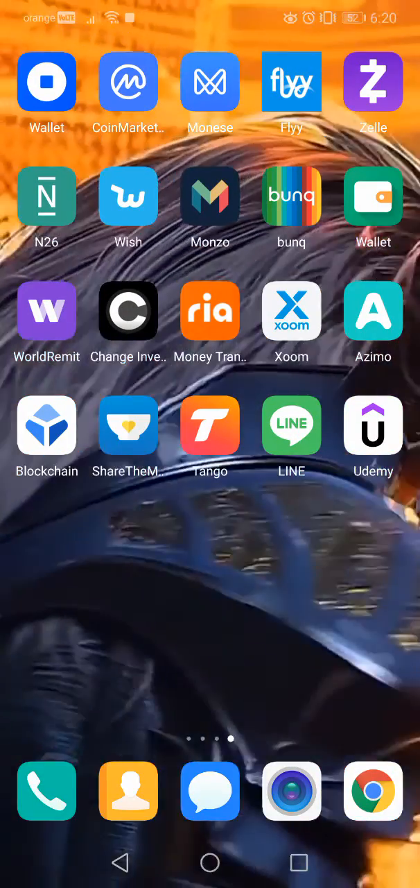